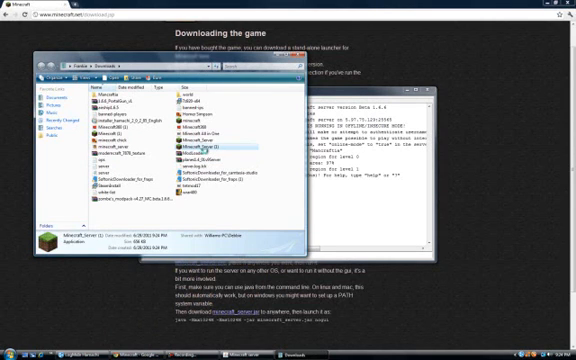
- Create a new folder on the desktop to hold the Minecraft server executable
right_click(204, 148)
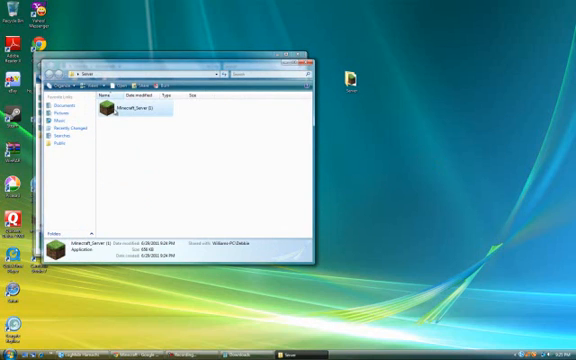
- Run the Minecraft Server executable so it generates its settings and list files
double_click(132, 108)
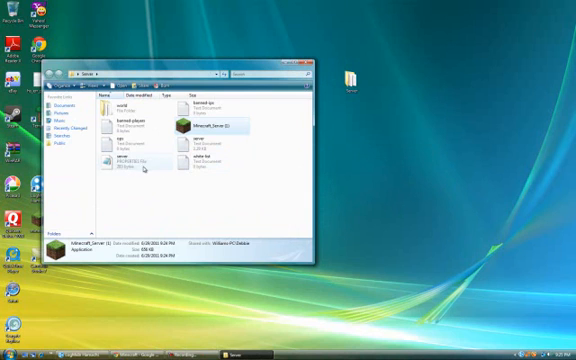
- View the server properties file's configuration lines in Notepad
double_click(116, 156)
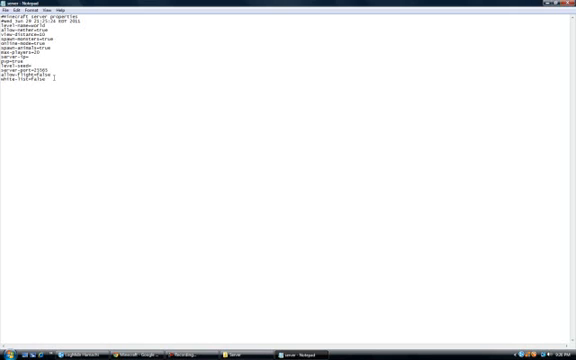
double_click(40, 74)
text(tru)
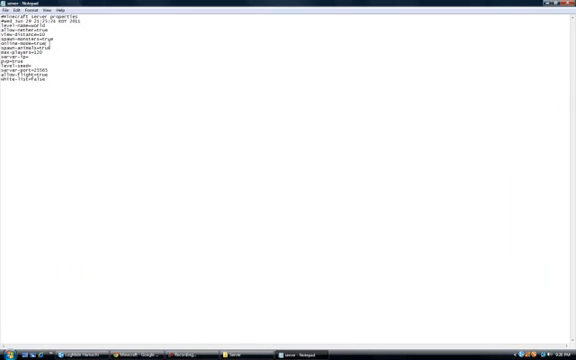
double_click(46, 40)
text(fals)
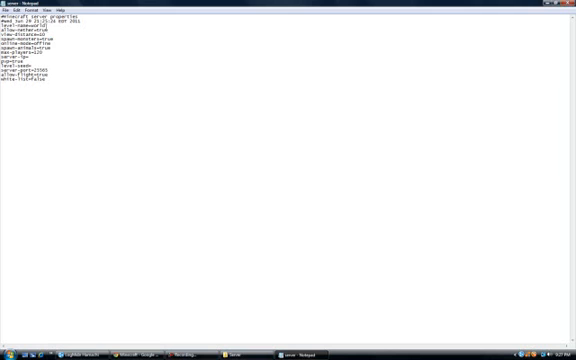
click(10, 10)
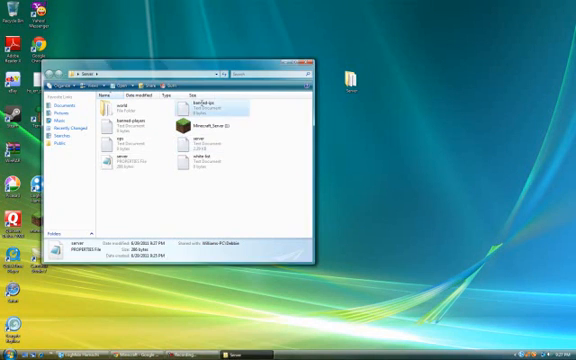
- Start the Minecraft server from its executable in the server folder
click(200, 98)
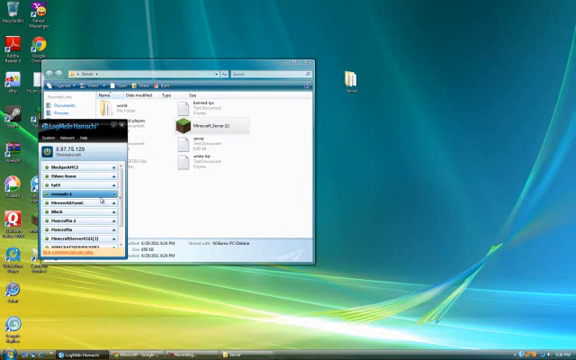
right_click(76, 194)
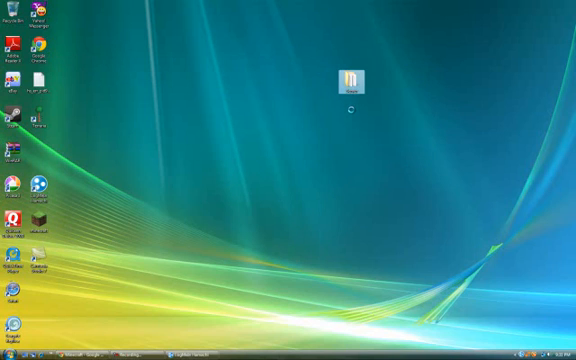
right_click(350, 76)
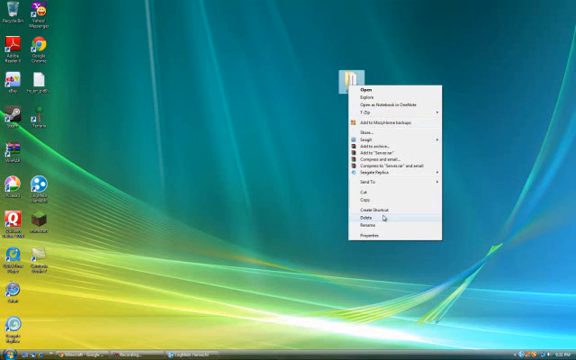
click(368, 216)
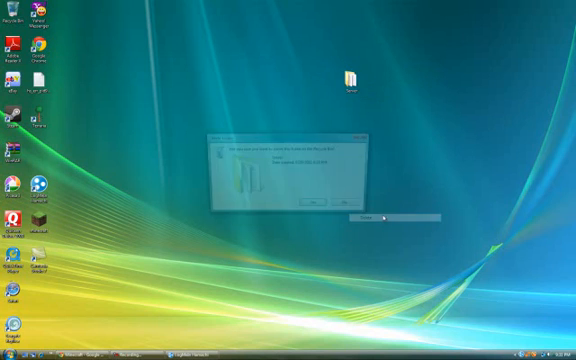
click(312, 200)
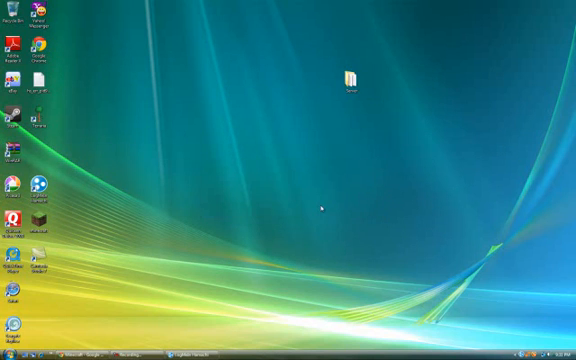